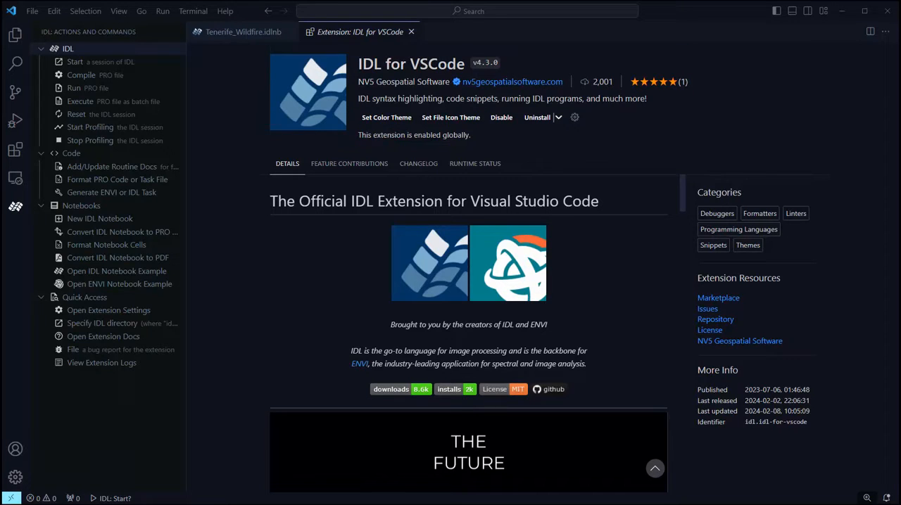
Step: Switch from the IDL extension page to the Tenerife_Wildfire.idlnb notebook tab
click(239, 32)
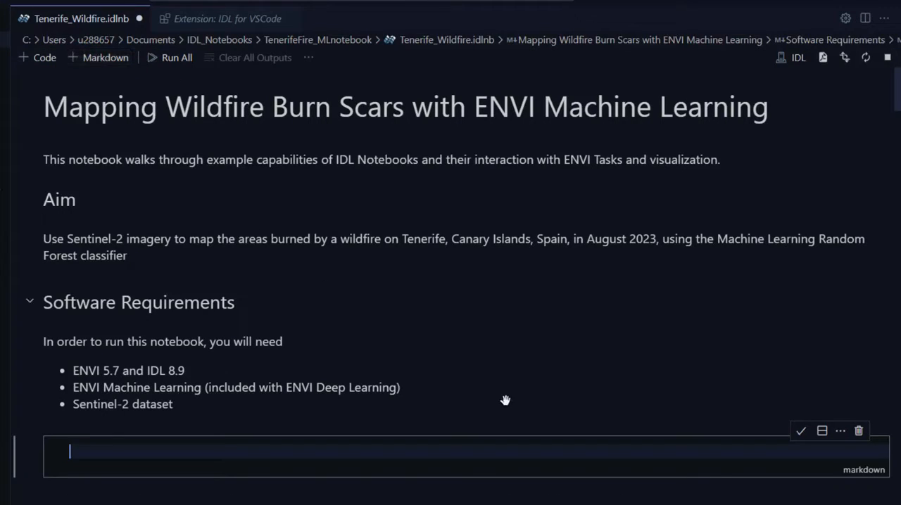
text(This is a new)
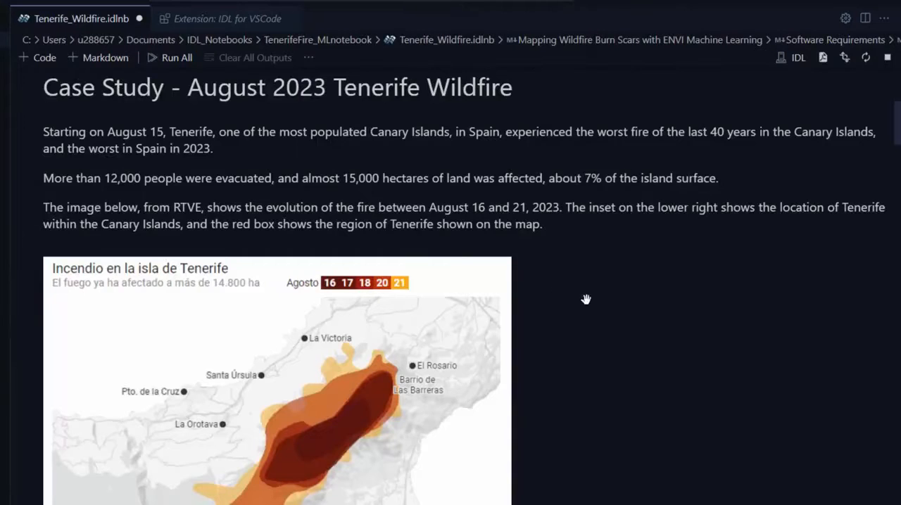
mouse_move(640, 318)
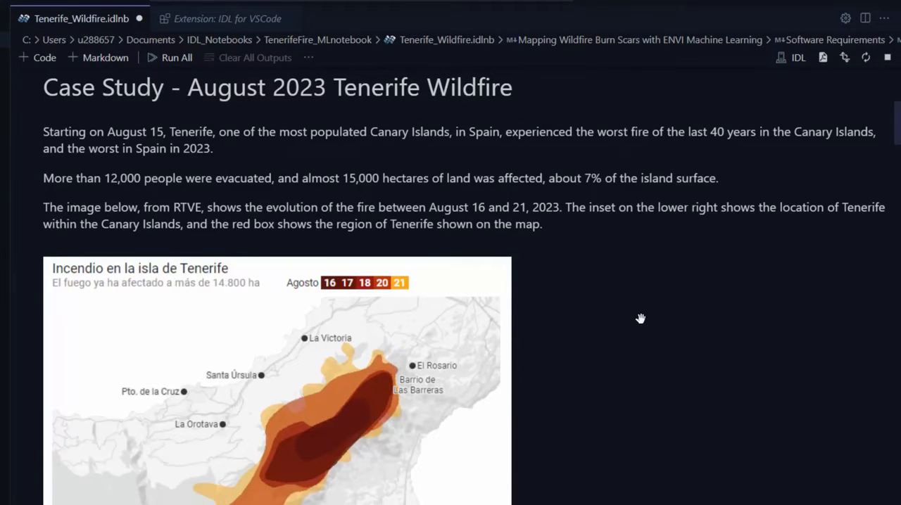
scroll(down, 3)
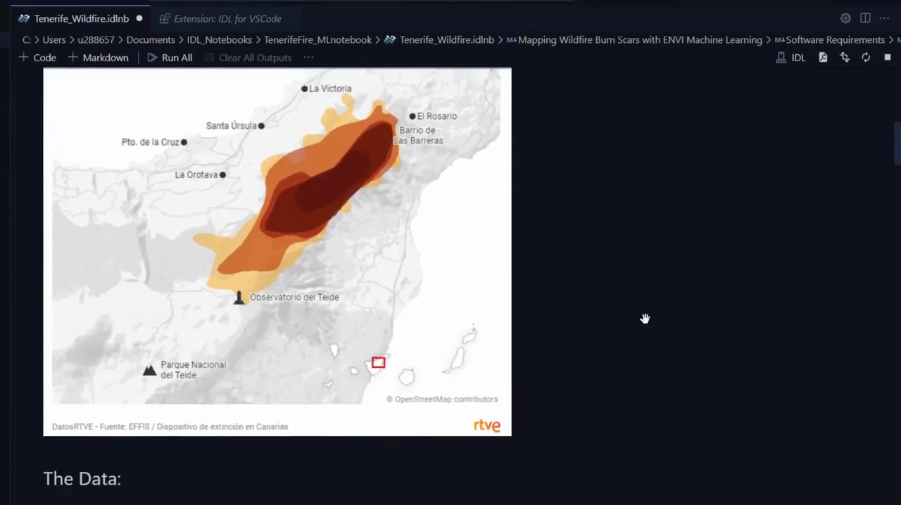
scroll(down, 3)
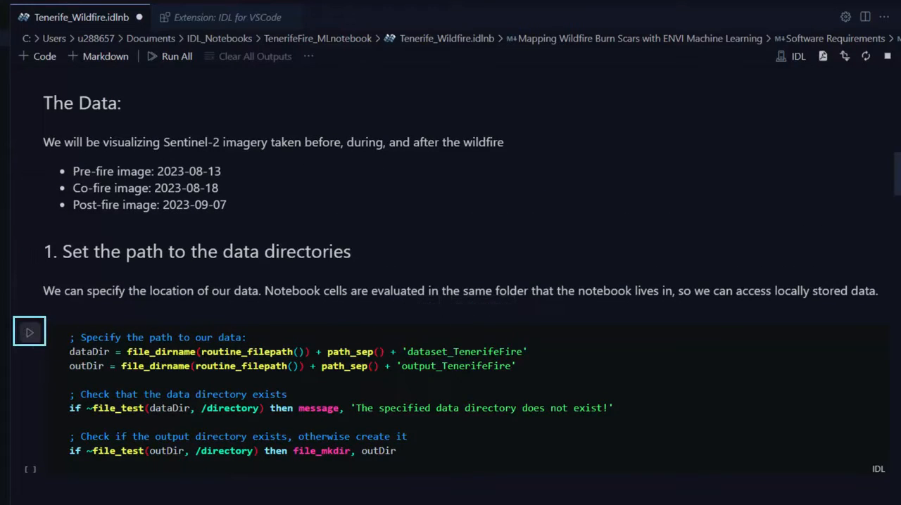
Step: Run the data directory setup cell and scroll down to the co-fire image map output
click(29, 333)
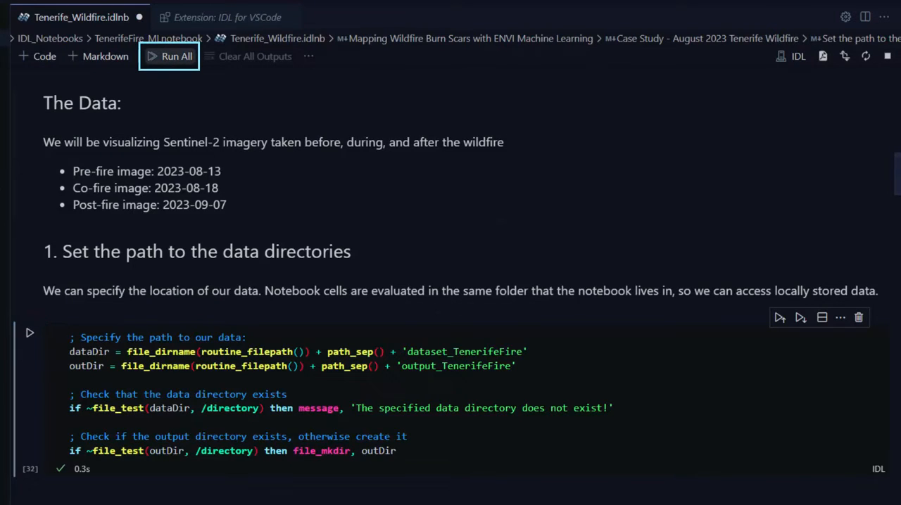
mouse_move(176, 57)
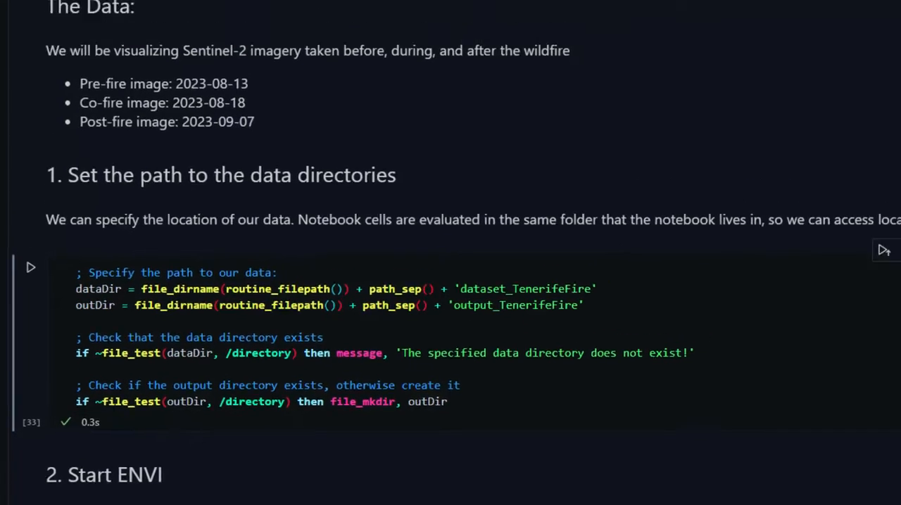
scroll(down, 3)
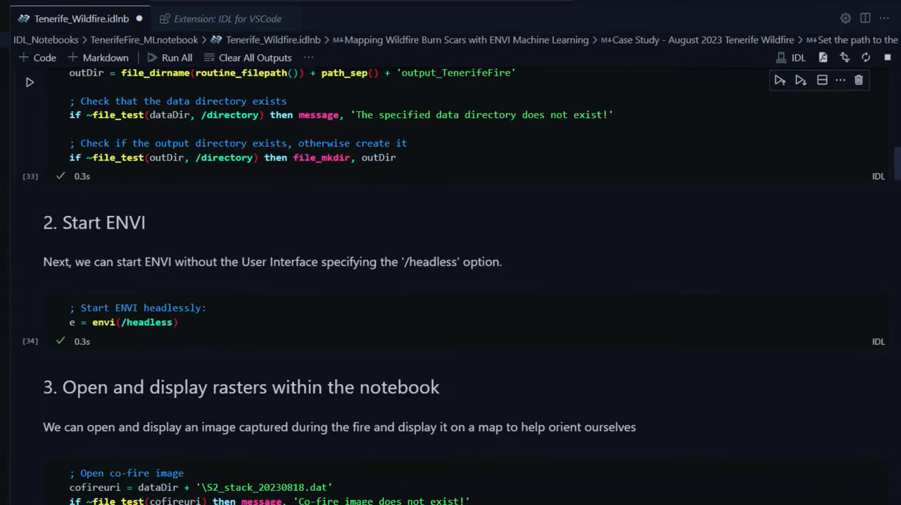
scroll(down, 3)
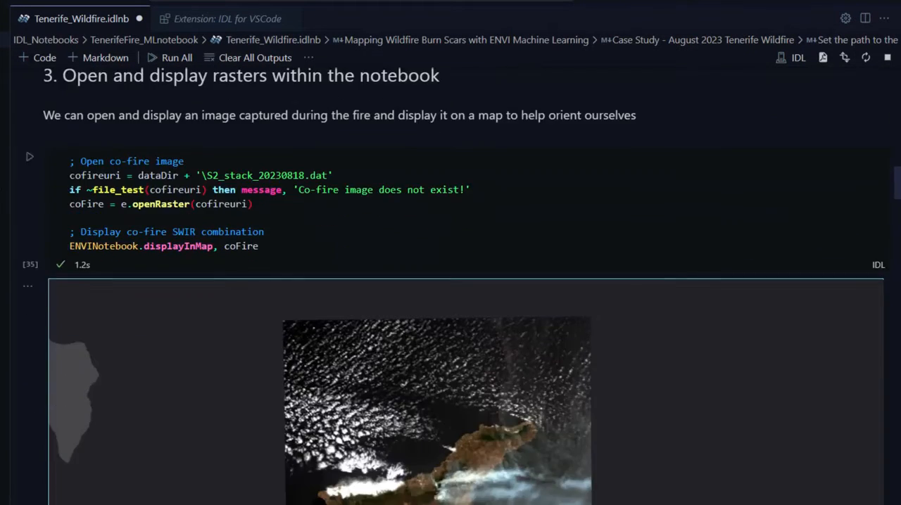
scroll(down, 3)
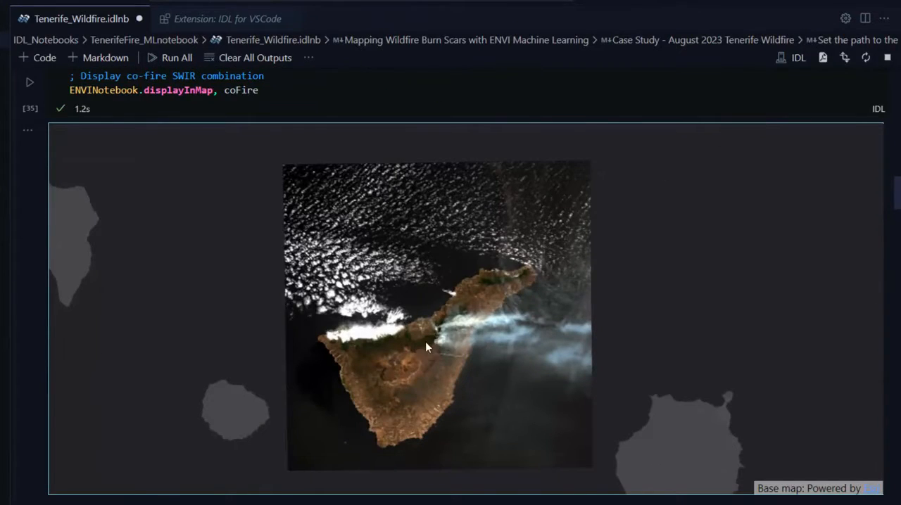
scroll(up, 3)
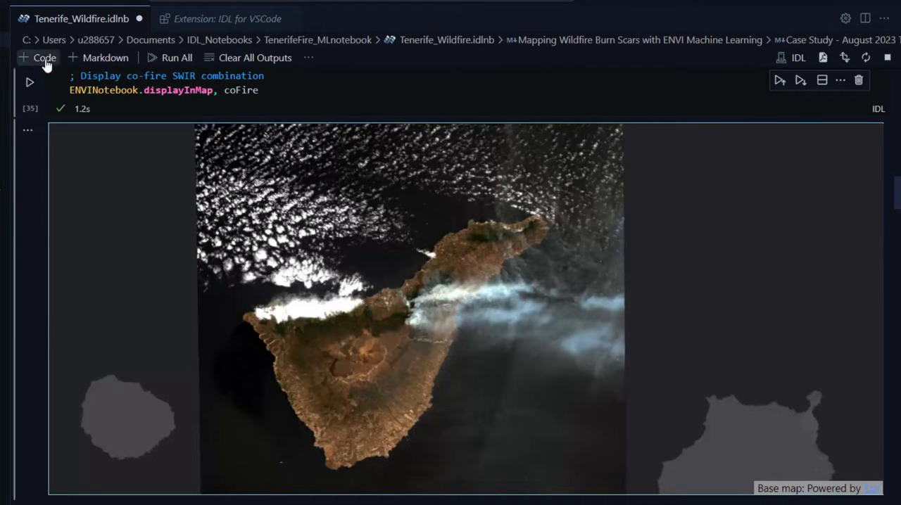
Step: Add and run a cell calling ENVINotebook_AnimateBands on coFire
scroll(down, 3)
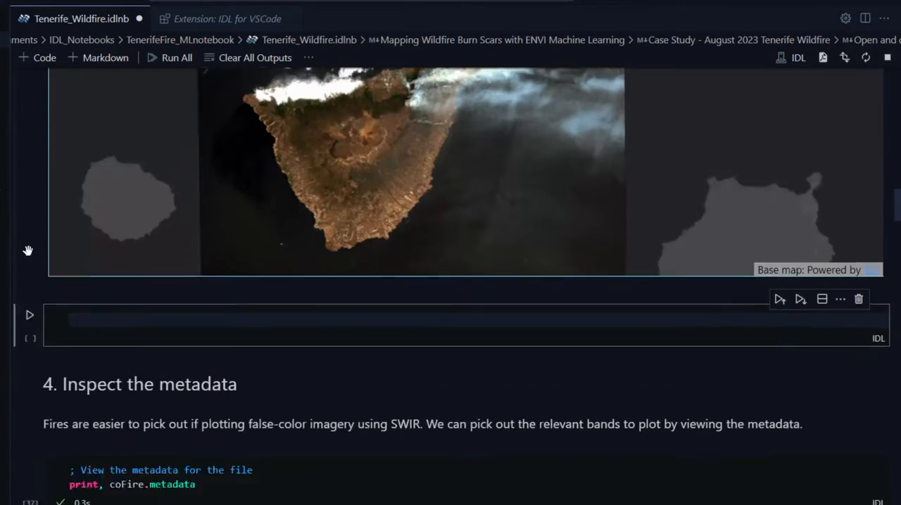
text(ENVINO)
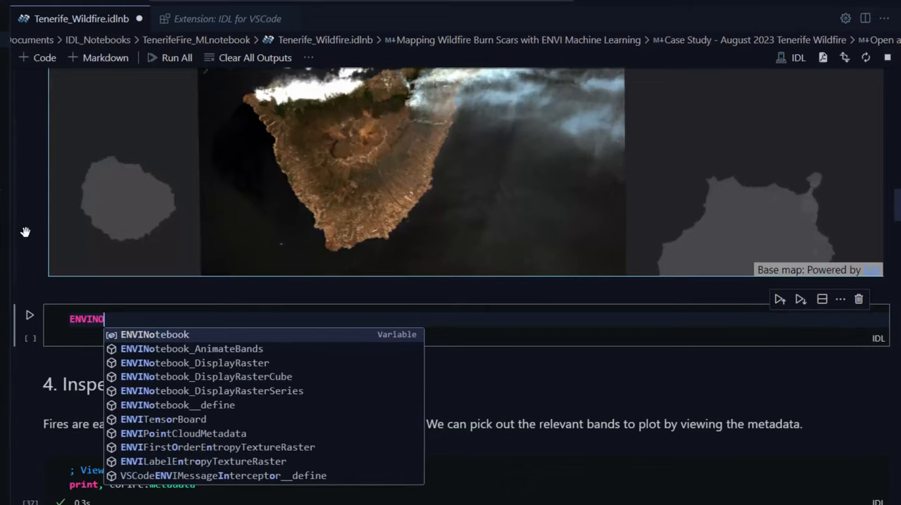
click(191, 348)
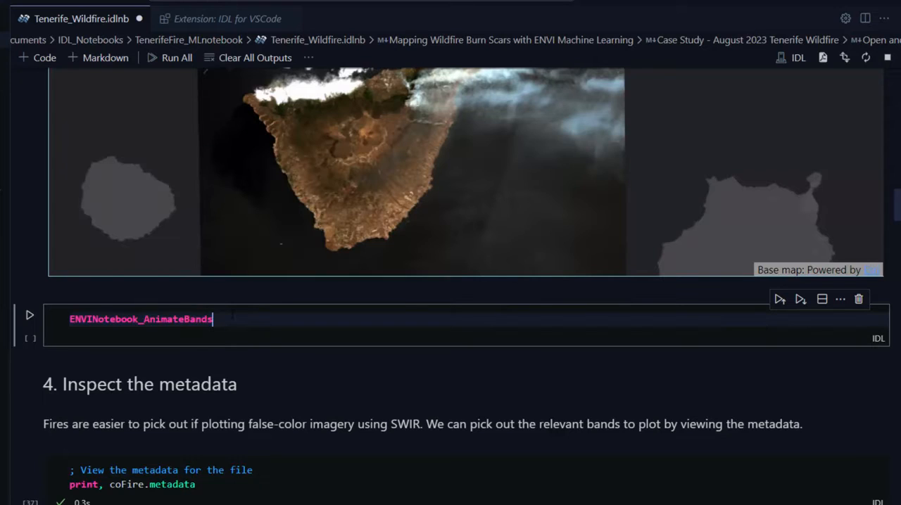
text(, coFire)
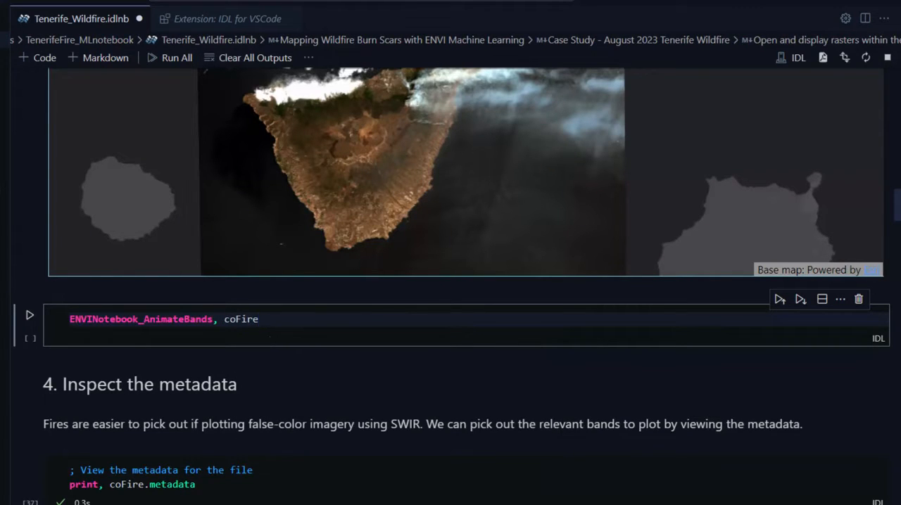
mouse_move(30, 315)
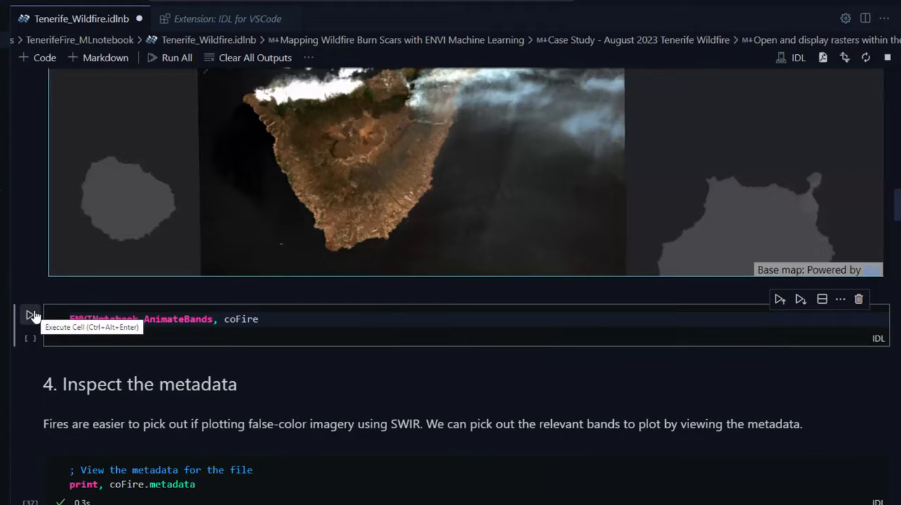
click(29, 316)
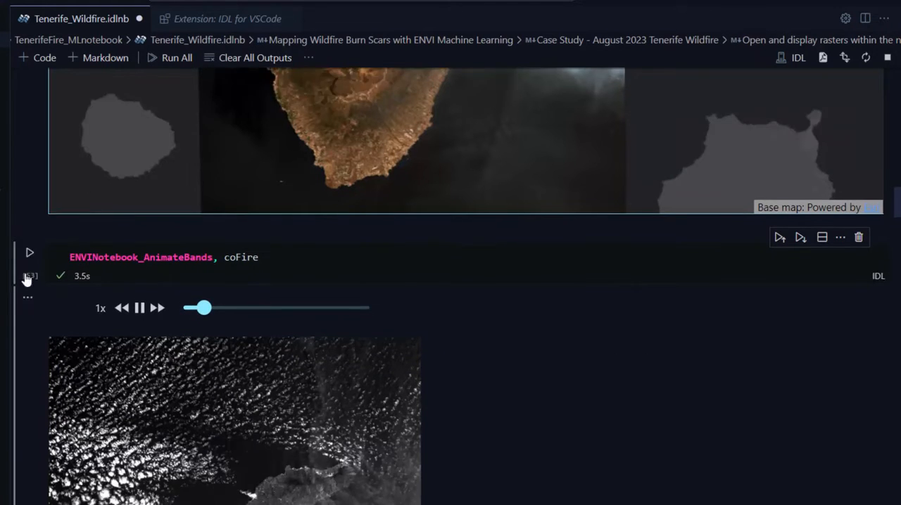
Step: Scrub the band animation slider to the last band, then scroll to coFire's metadata output
scroll(down, 3)
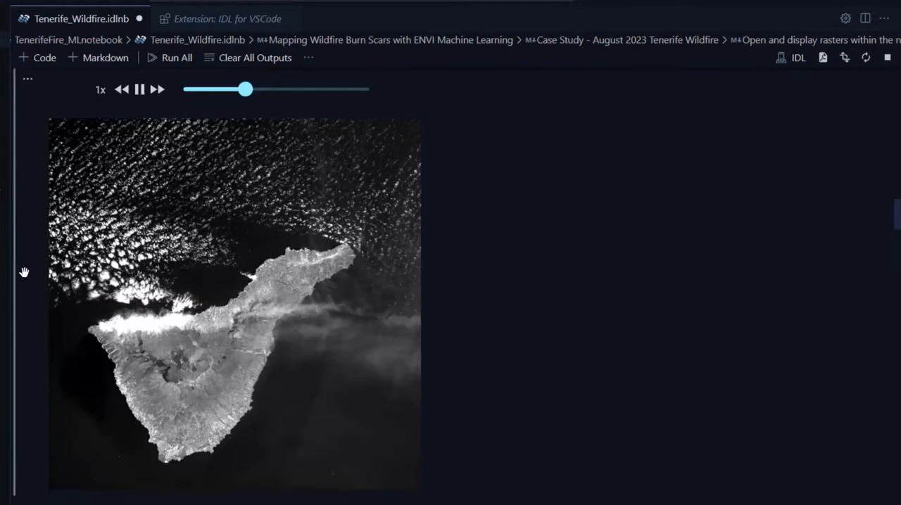
drag(244, 90, 286, 90)
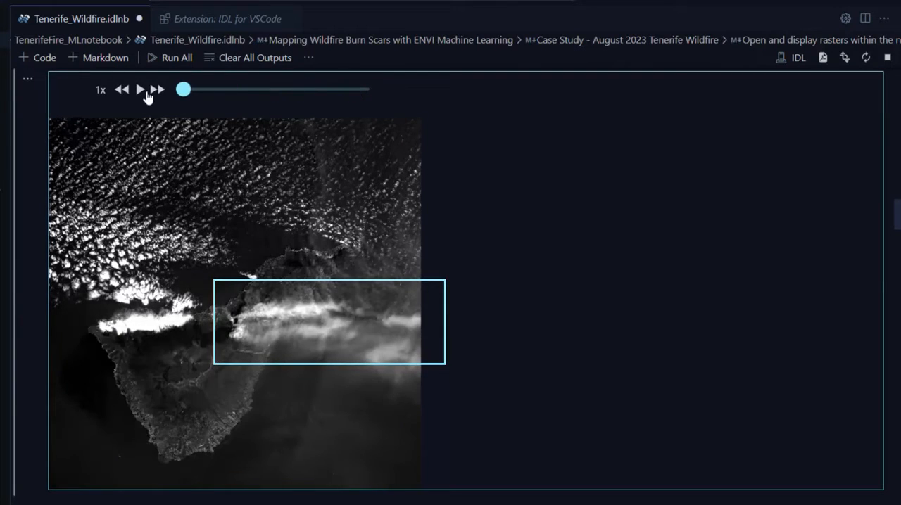
drag(183, 90, 371, 89)
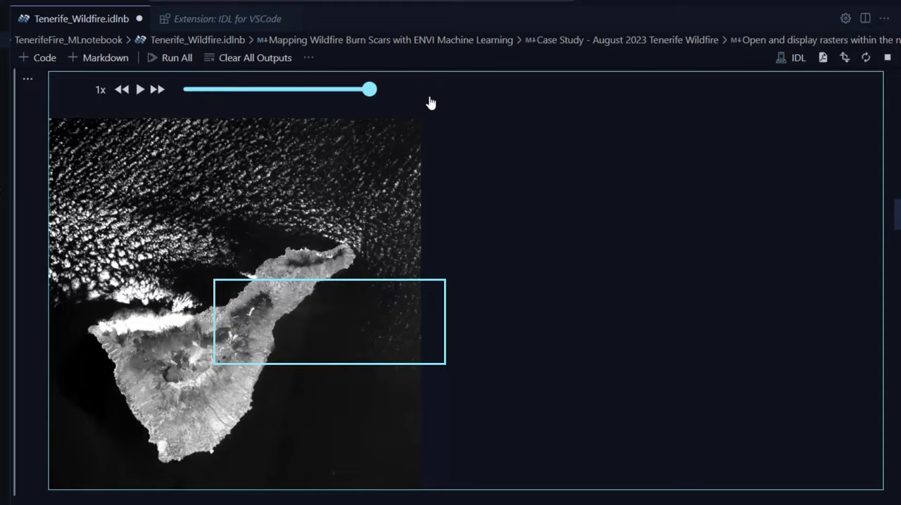
scroll(down, 3)
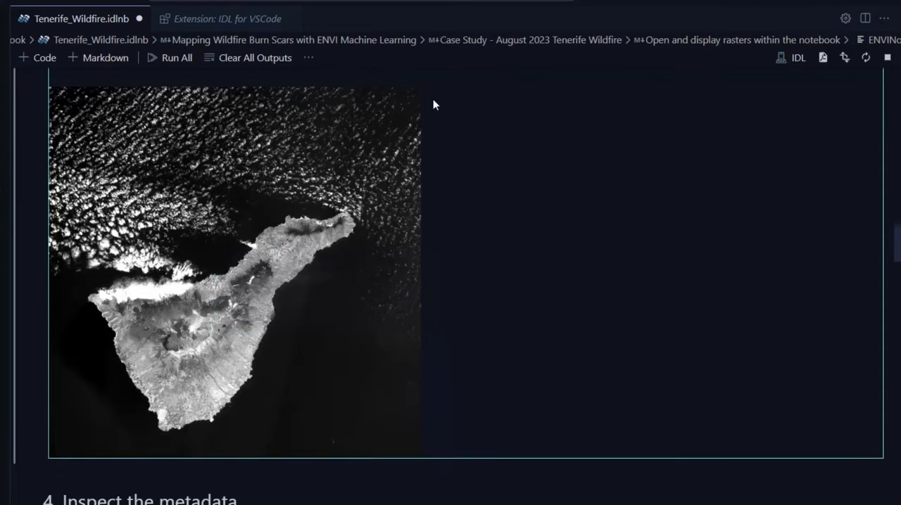
scroll(down, 3)
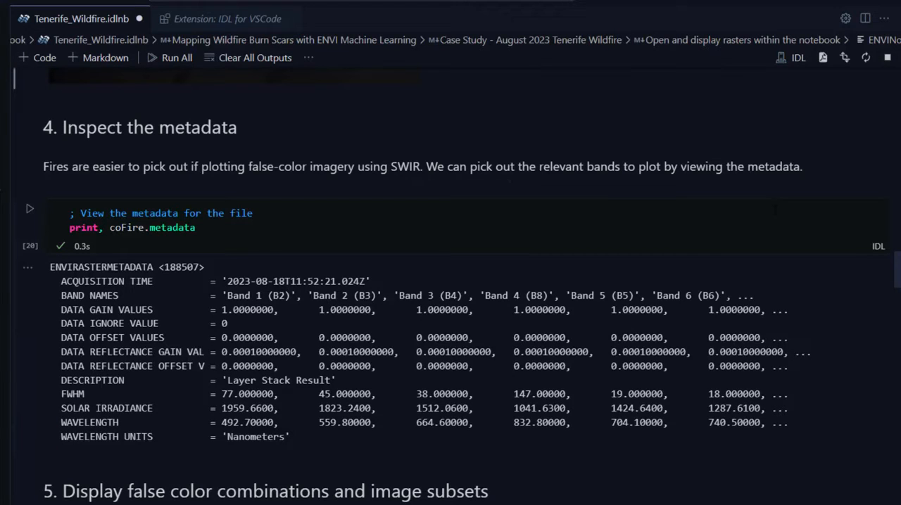
Step: Add and run a cell printing coFire metadata 'band name' and wavelengths
scroll(down, 3)
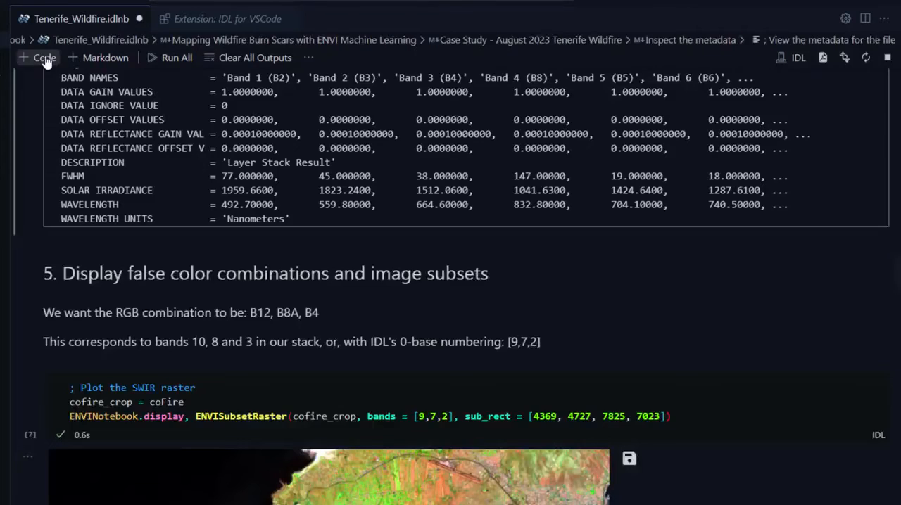
click(38, 57)
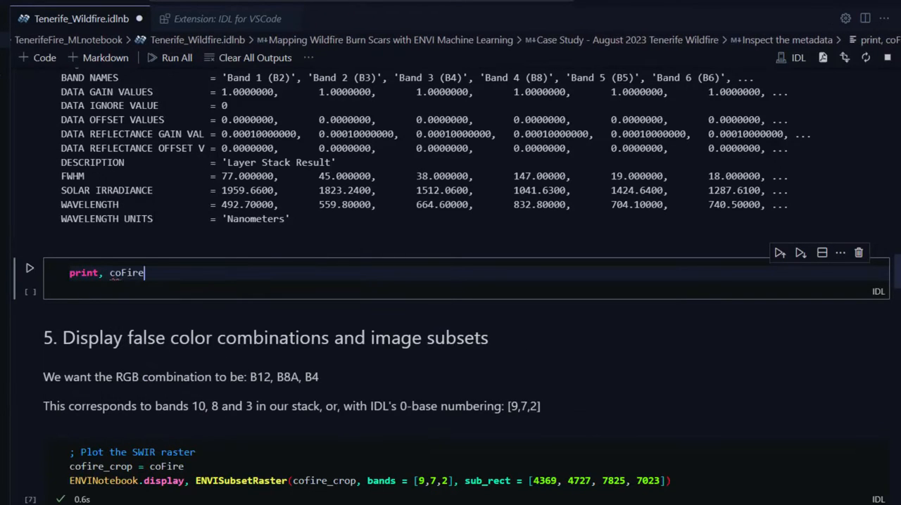
text(.metadata)
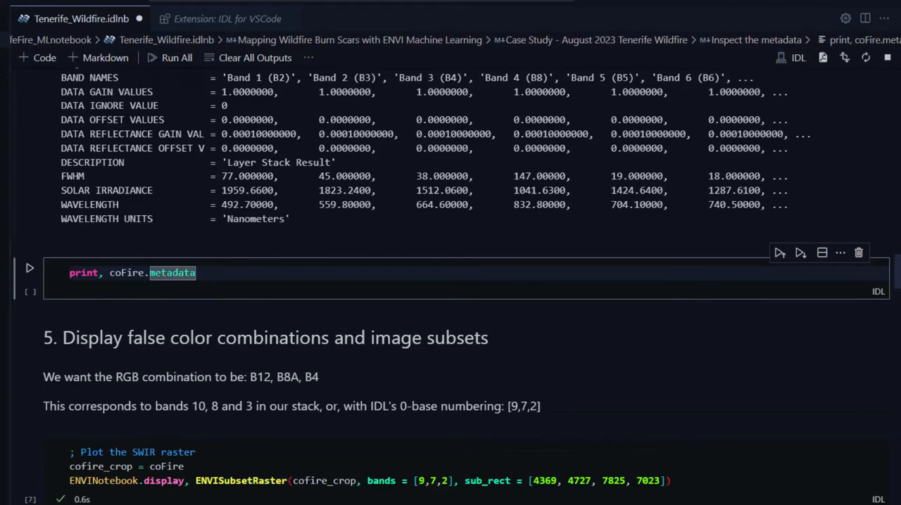
text(['band name'])
text(print, coFire.metadata['wavelength'])
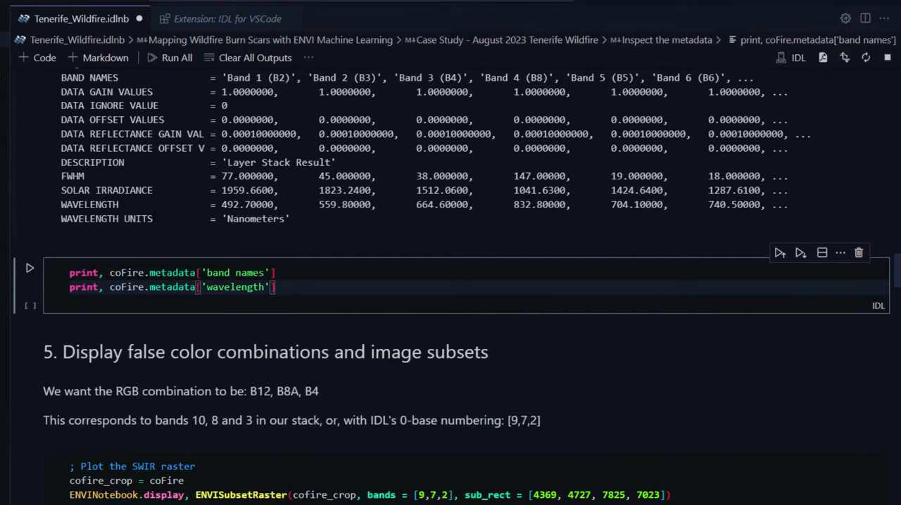
click(30, 268)
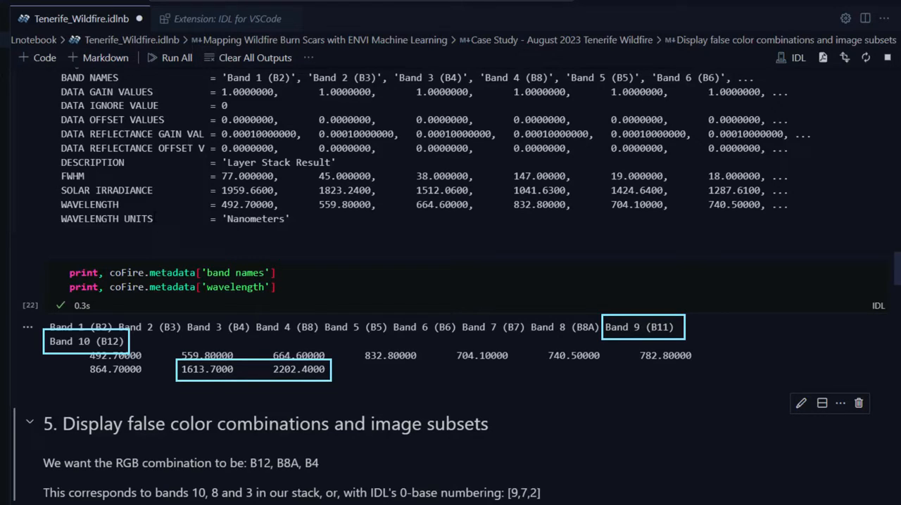
Step: Scroll past the SWIR plot to section 6, Import raster files for Machine Learning
scroll(down, 3)
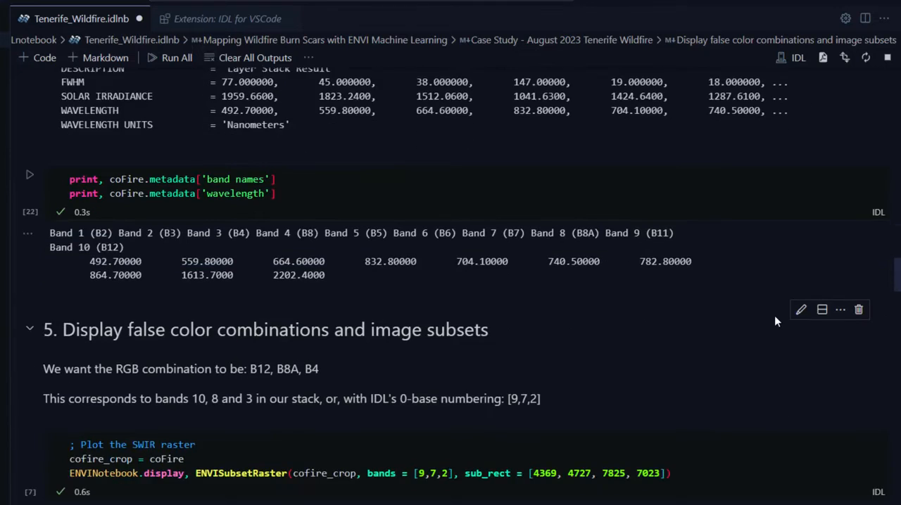
scroll(down, 3)
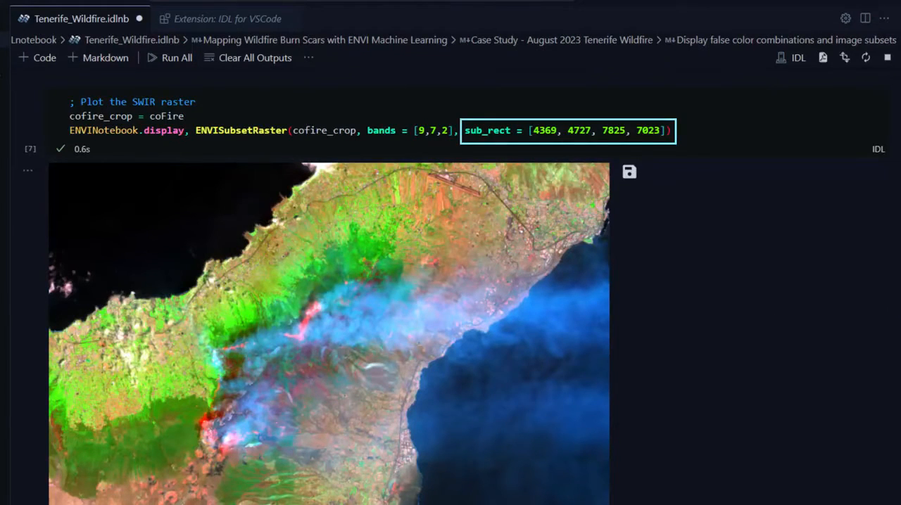
scroll(down, 3)
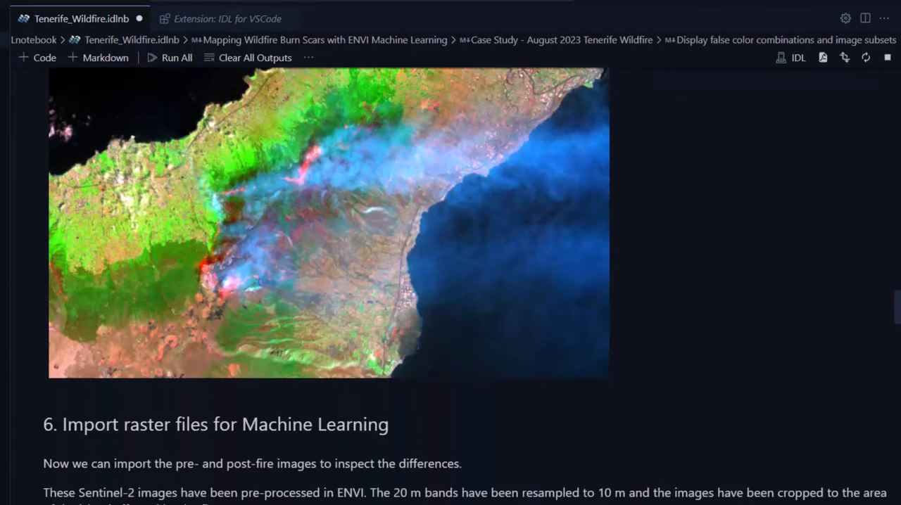
scroll(down, 3)
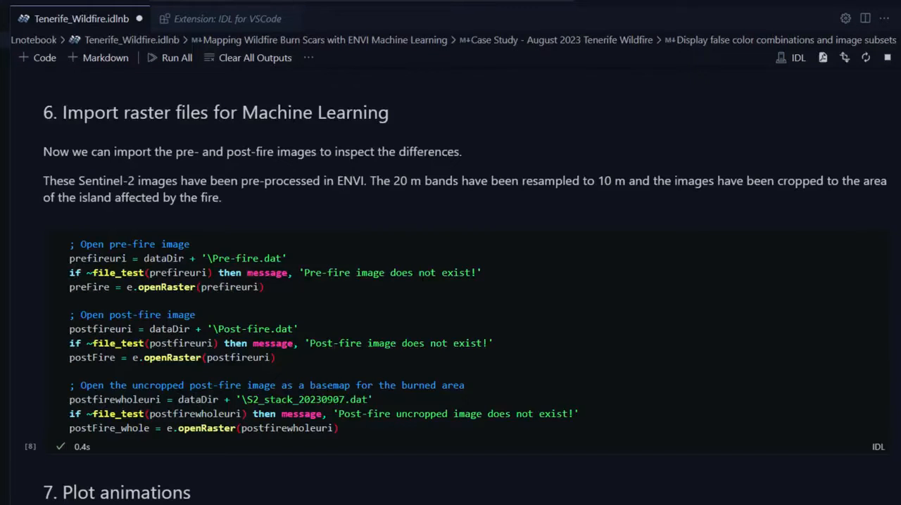
Step: Scroll through section 7, Plot animations, to the animated pre-fire image
scroll(down, 3)
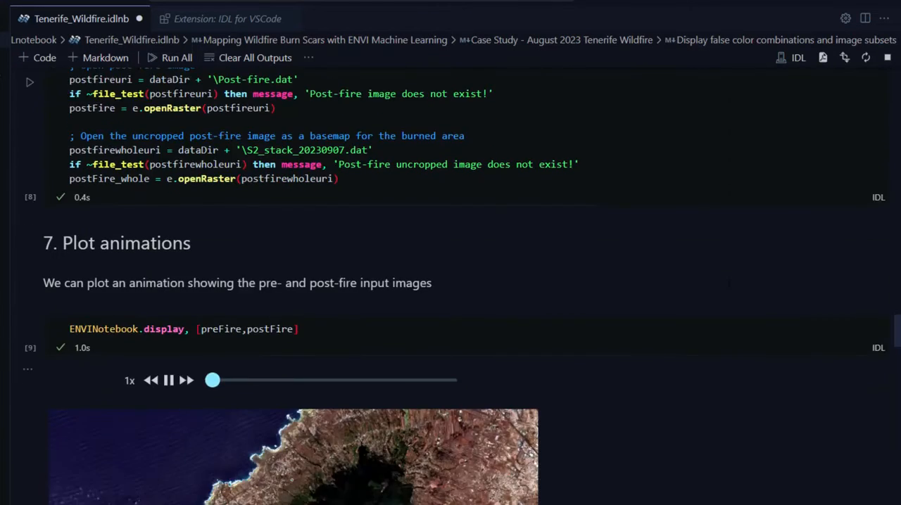
scroll(down, 3)
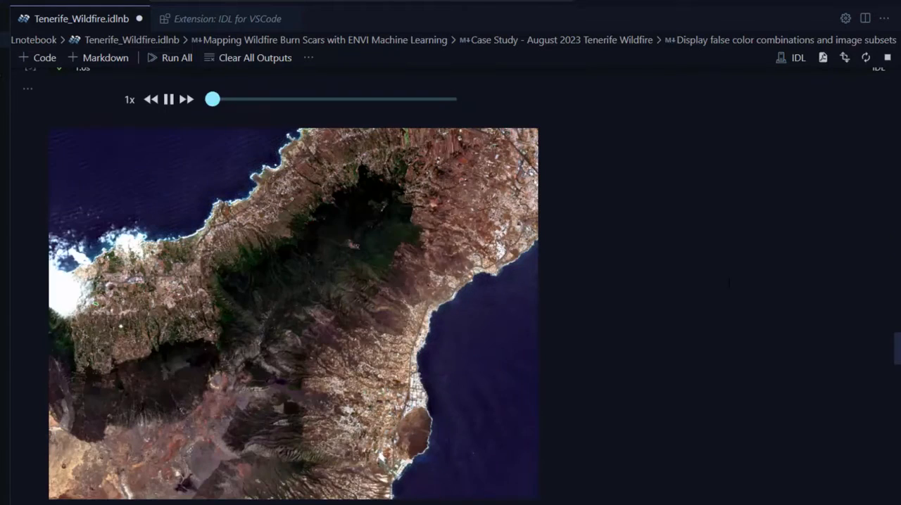
scroll(down, 3)
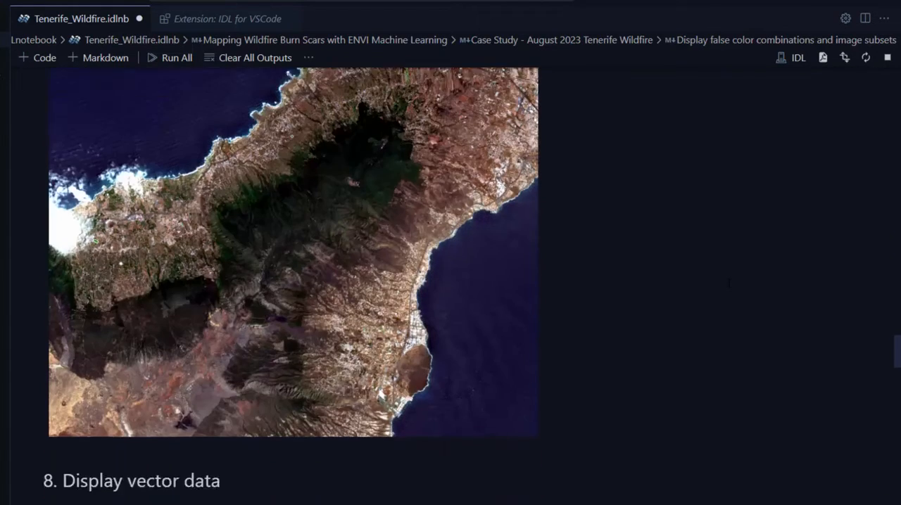
Step: Scroll to section 8's map of red and blue raster outlines over the Canaries
scroll(down, 3)
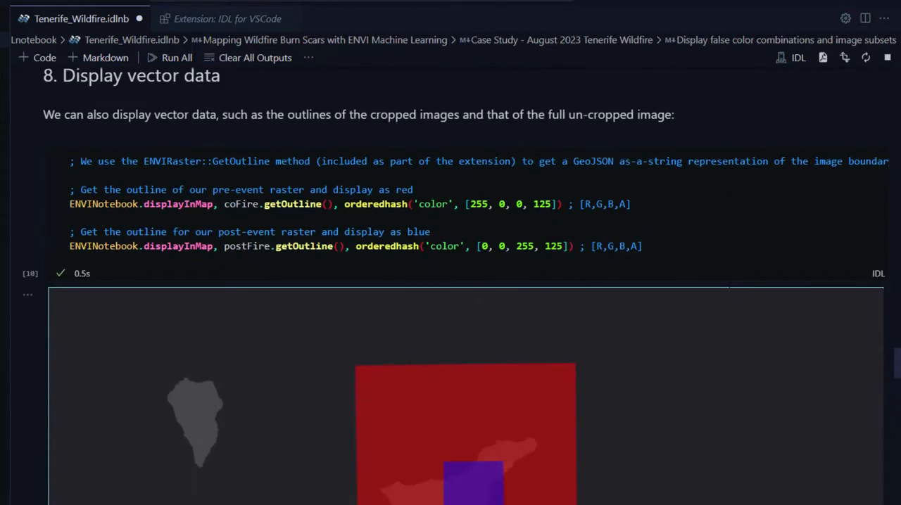
scroll(down, 3)
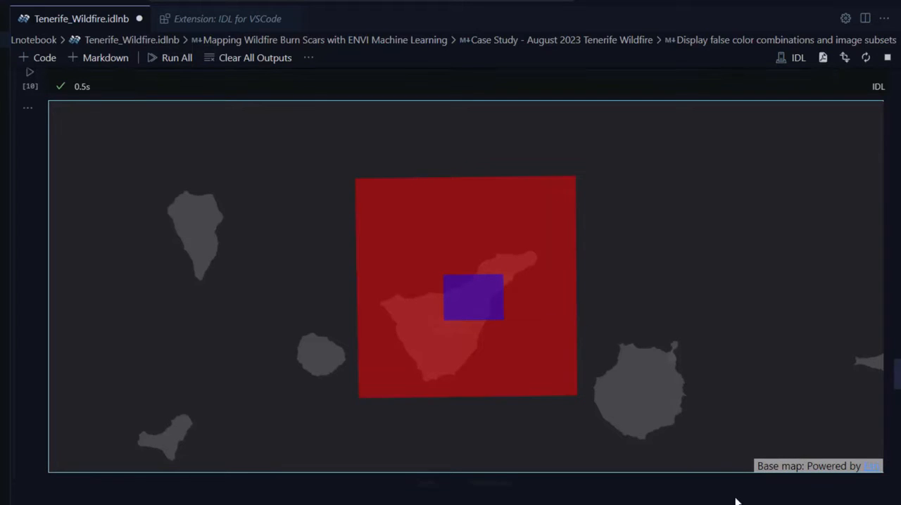
scroll(down, 3)
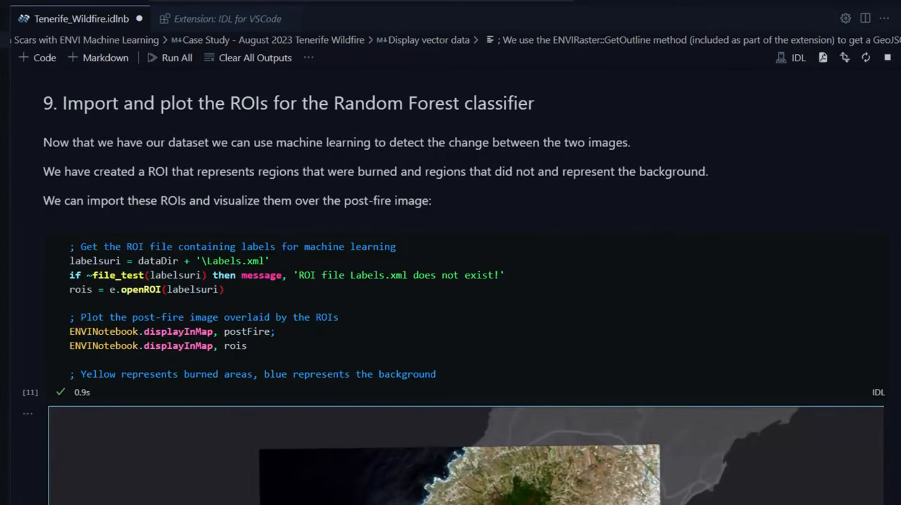
Step: Scroll past section 9's burned and background ROI map to section 10's stacking cell
scroll(down, 3)
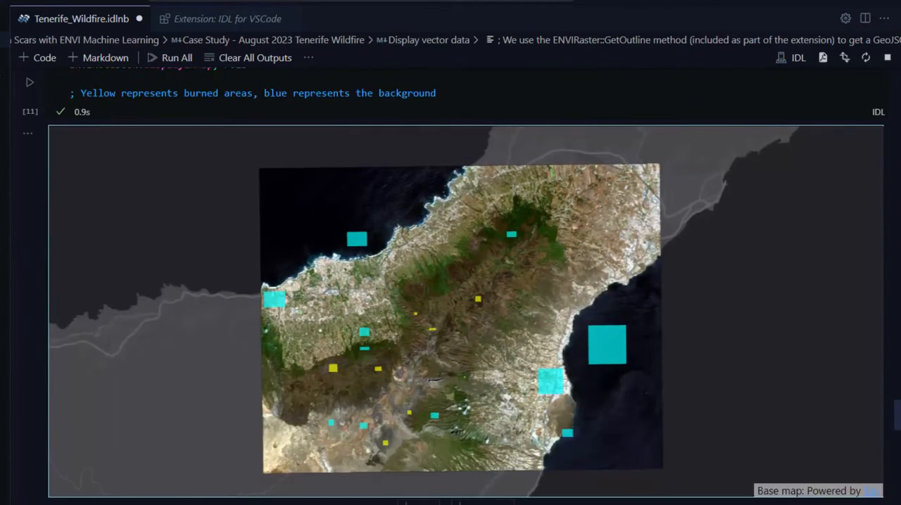
scroll(down, 3)
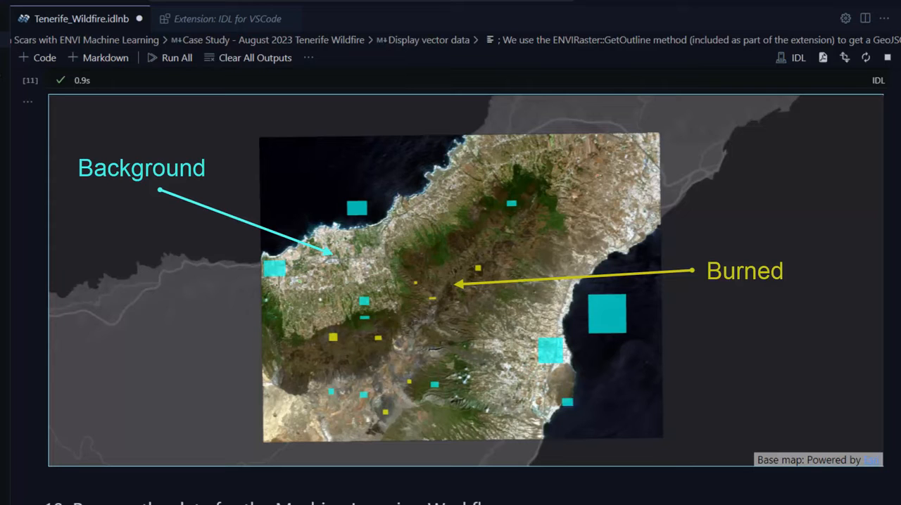
scroll(down, 3)
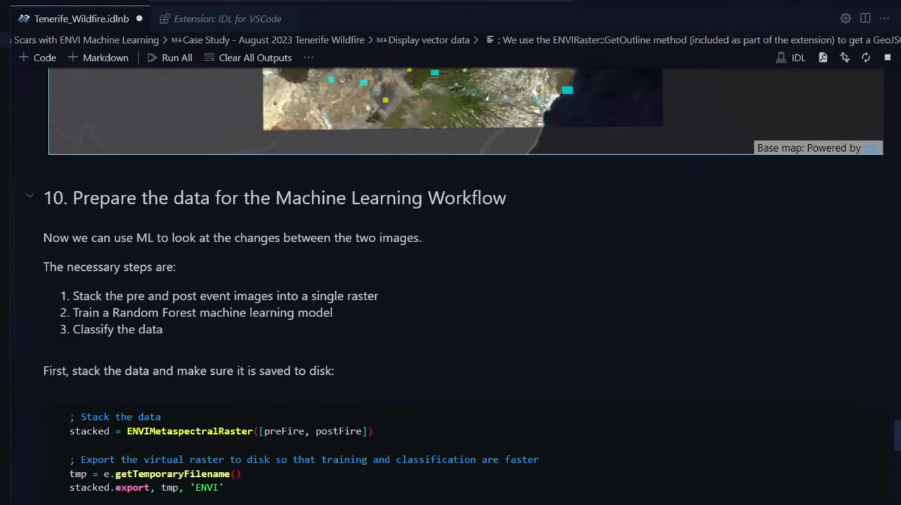
scroll(down, 3)
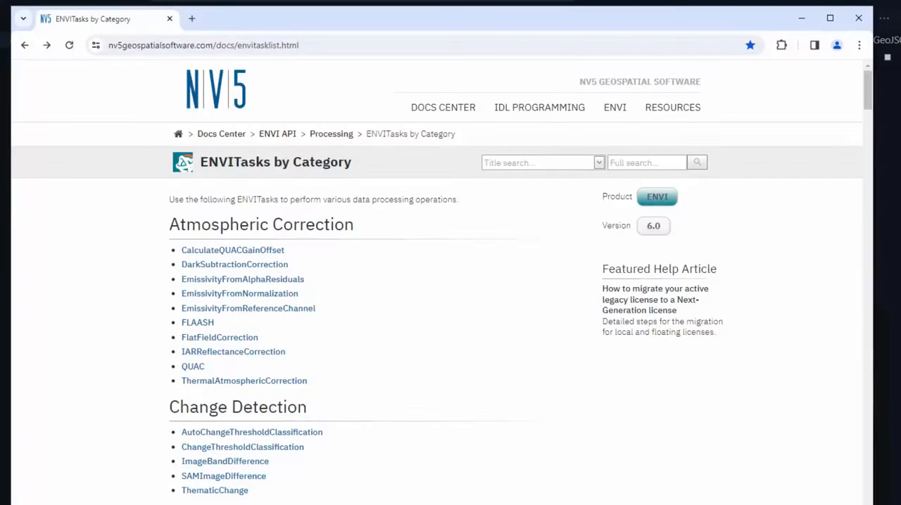
scroll(down, 3)
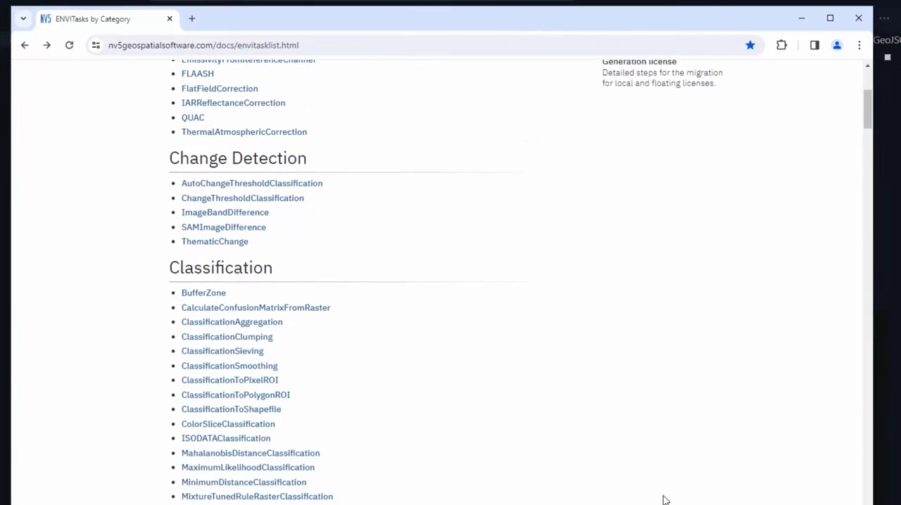
scroll(down, 3)
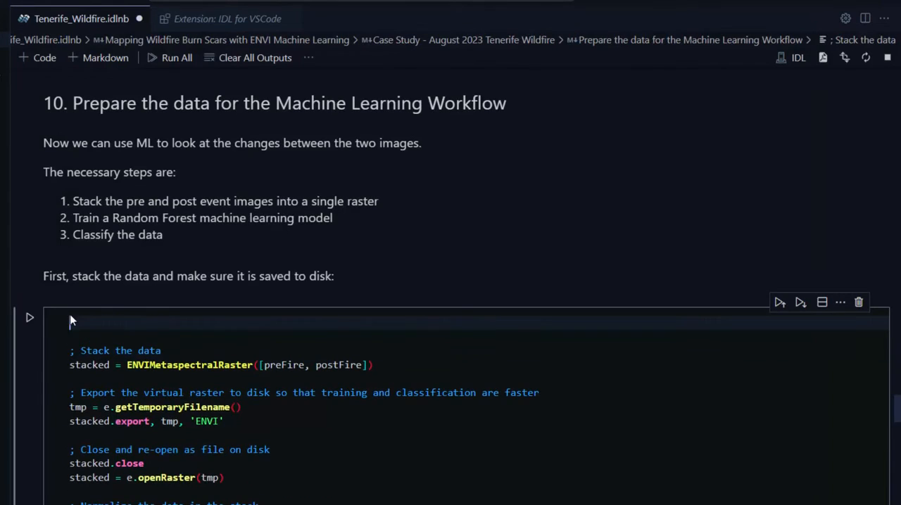
Step: Type task = ENVITask('AdditiveLeeAdaptiveFilter') as the stacking cell's first line
text(task =)
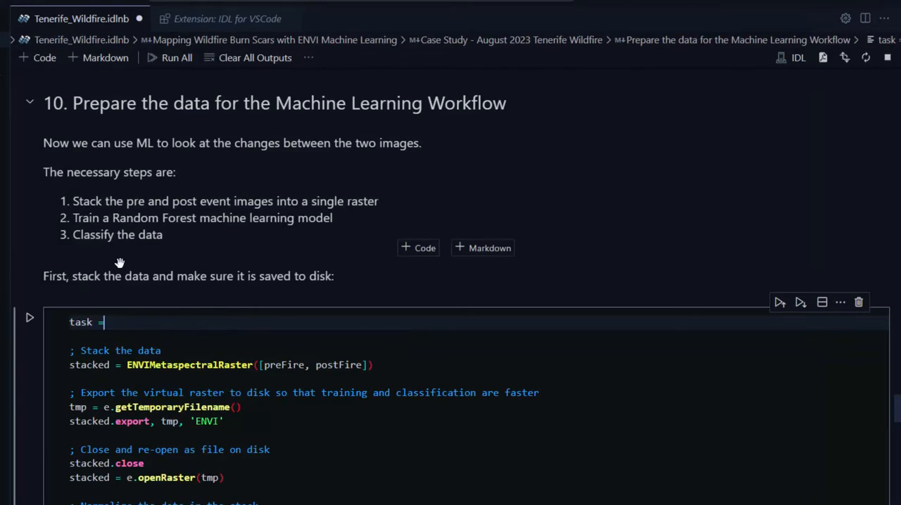
text(ENVITask('AdditiveLeeAdaptiveFilter)
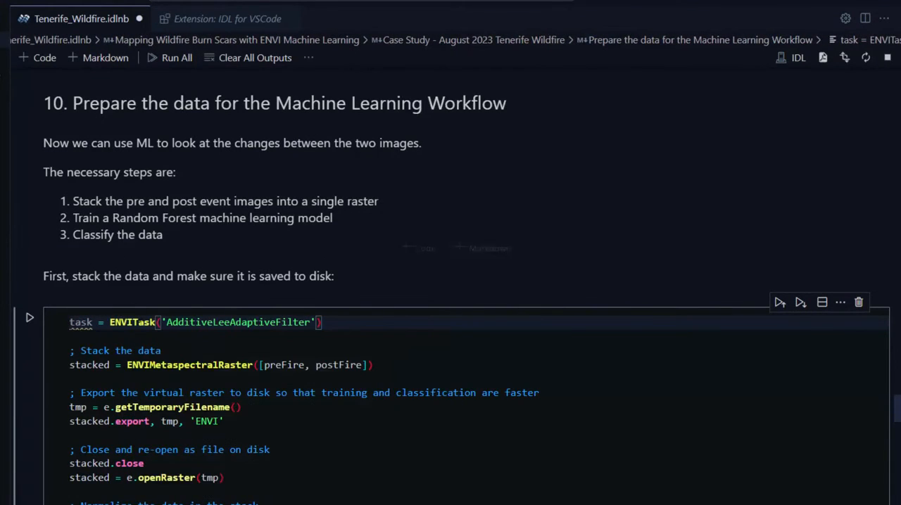
mouse_move(132, 323)
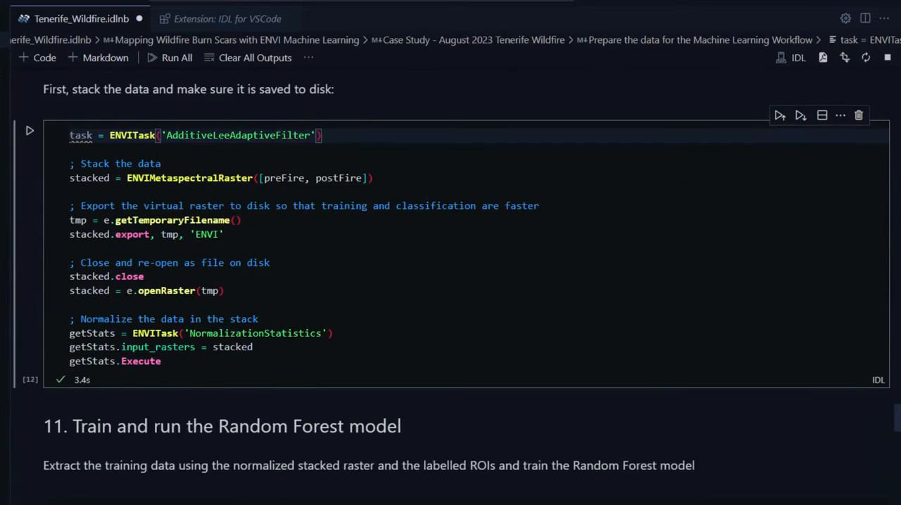
Step: Scroll through sections 11 and 12 to the Random Forest statistics and confusion matrix
scroll(down, 3)
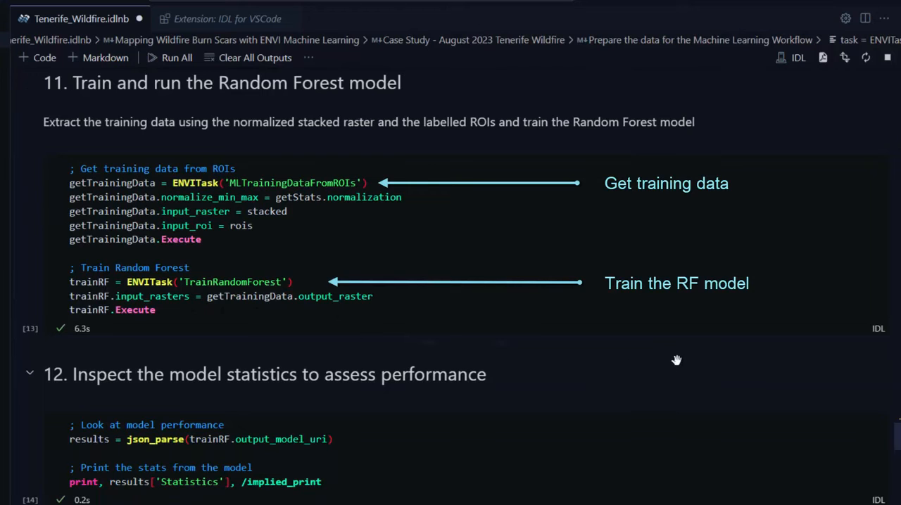
scroll(down, 3)
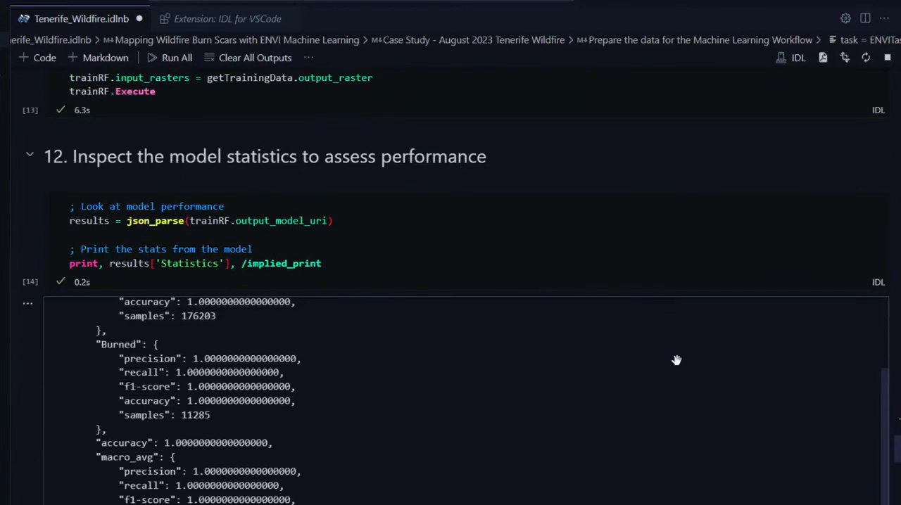
scroll(down, 3)
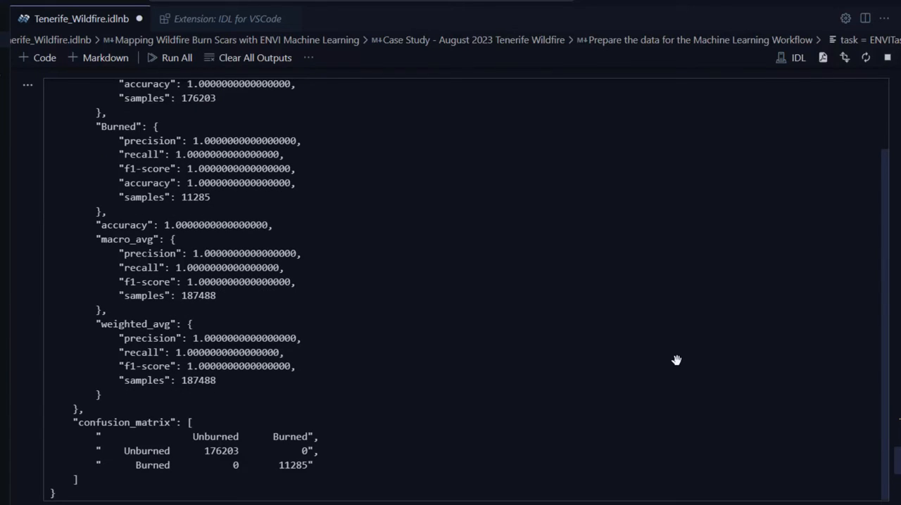
scroll(down, 3)
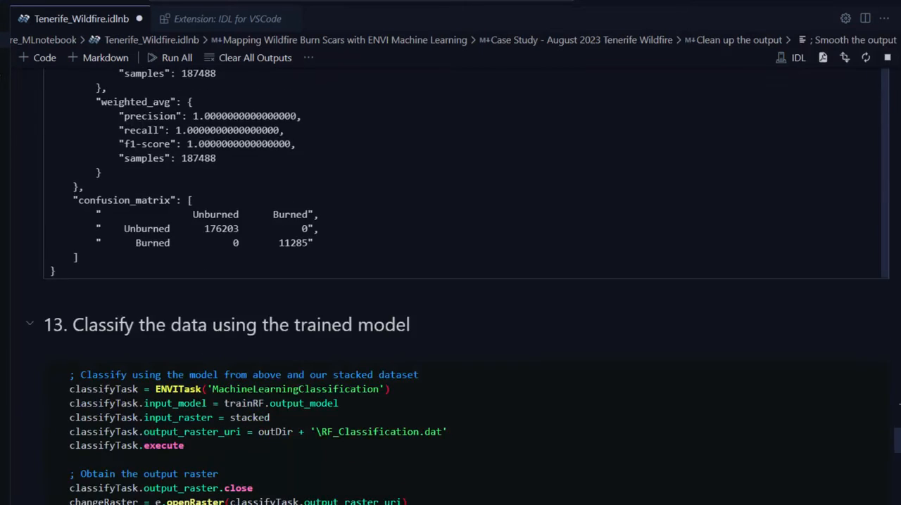
Step: Scroll to section 13's classification raster showing burned pixels yellow on cyan
scroll(down, 3)
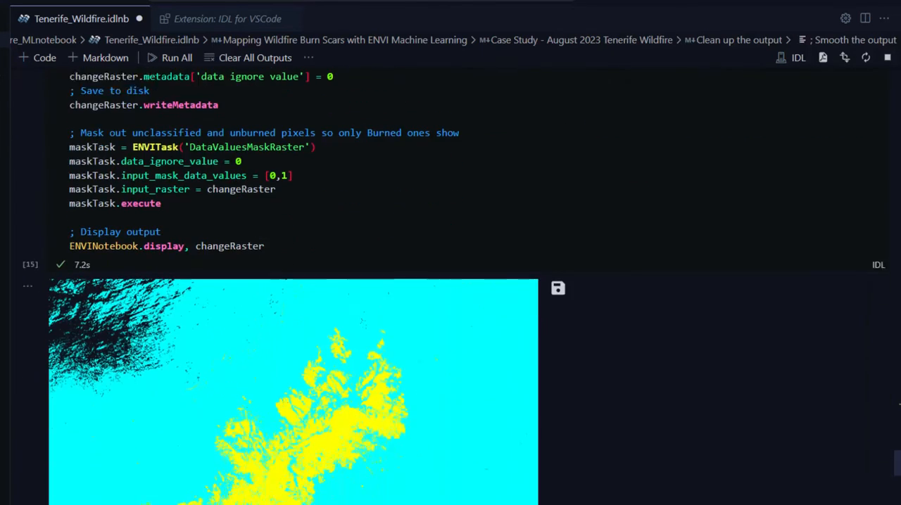
scroll(down, 3)
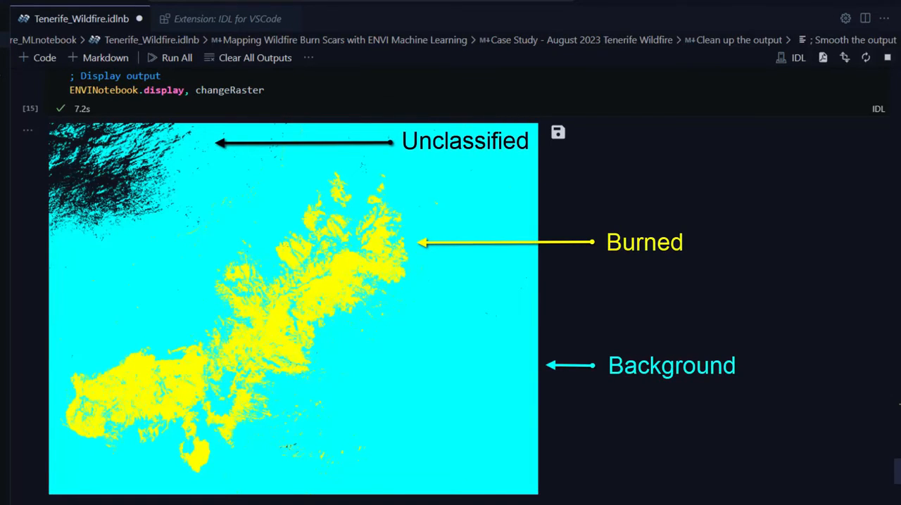
scroll(down, 3)
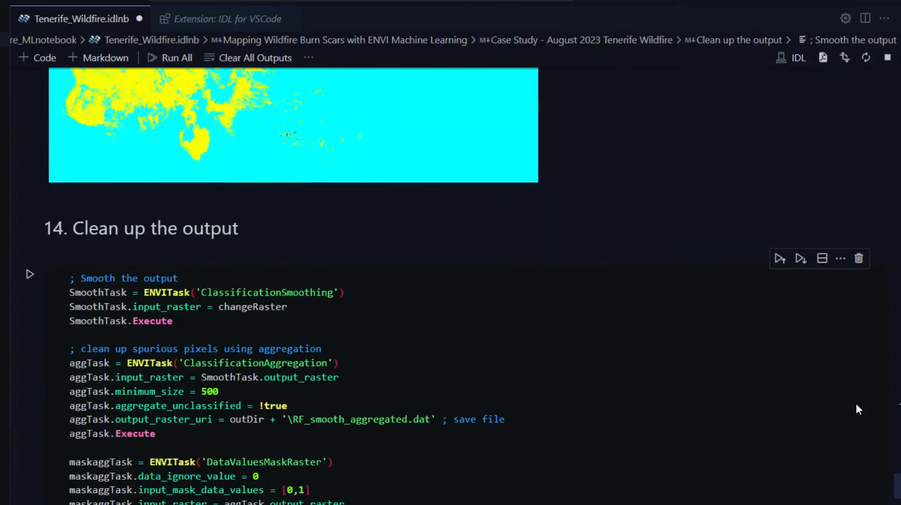
Step: Scroll past section 14's cleanup to the yellow burn-scar overlay on Tenerife
scroll(down, 3)
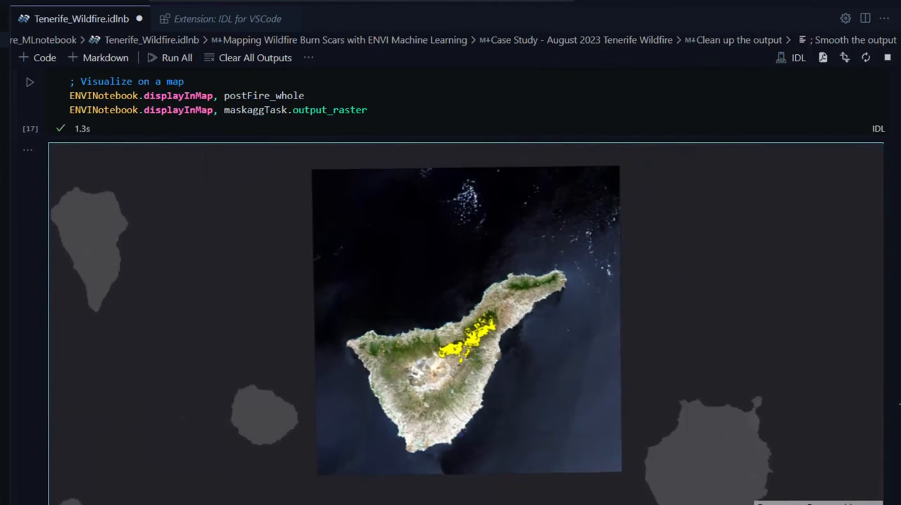
scroll(down, 3)
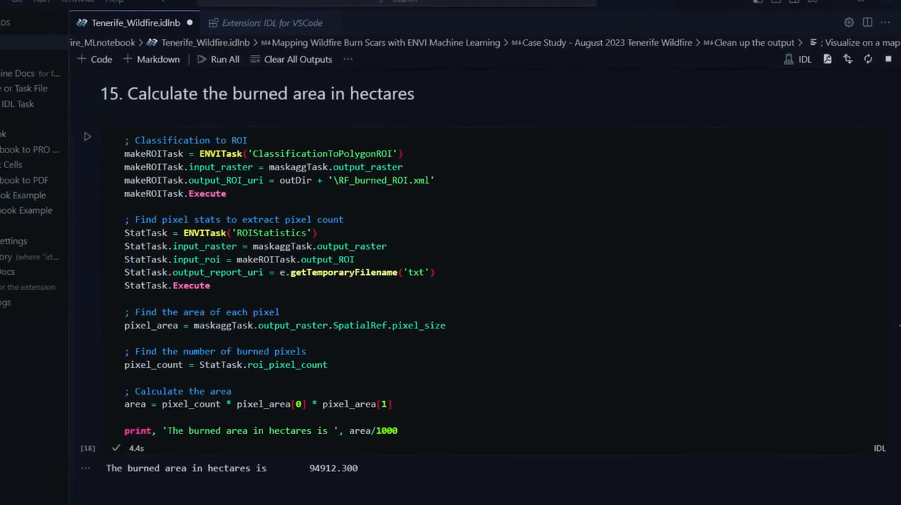
Step: Open the IDL for VSCode extension details tab after the 94912.300 ha result
click(11, 206)
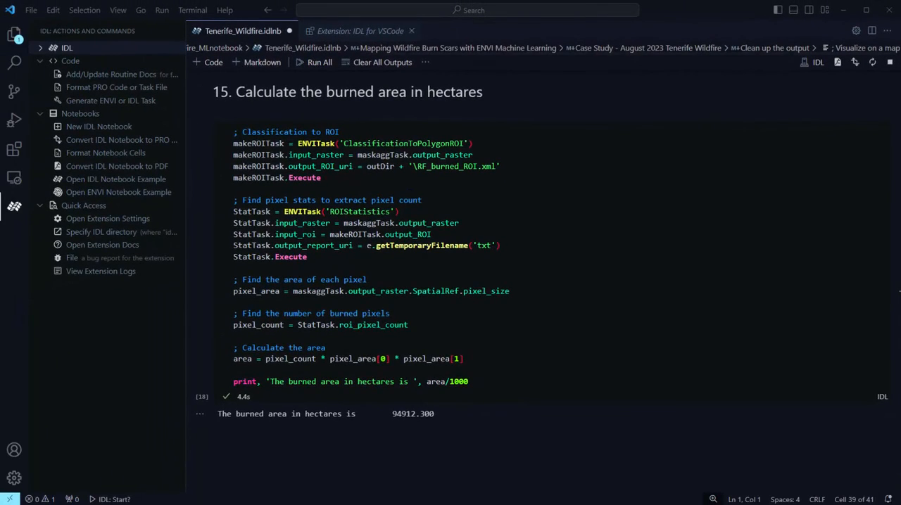
click(360, 31)
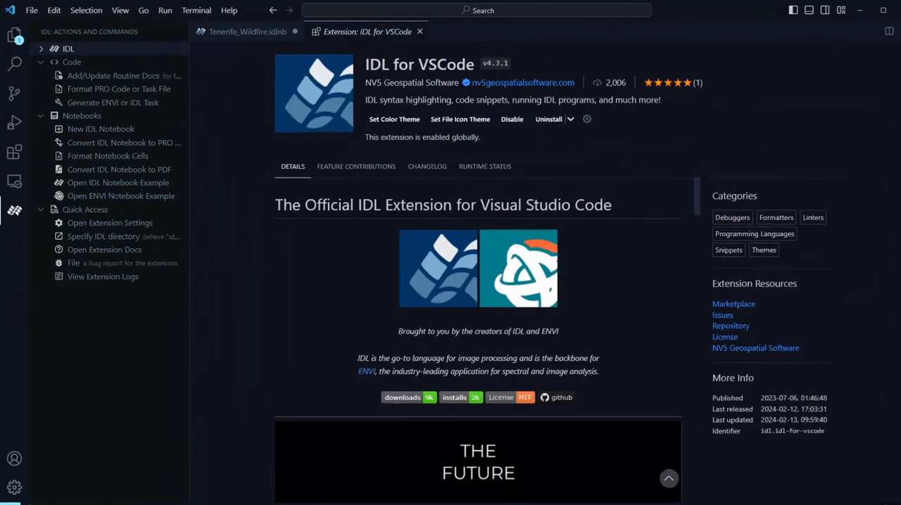